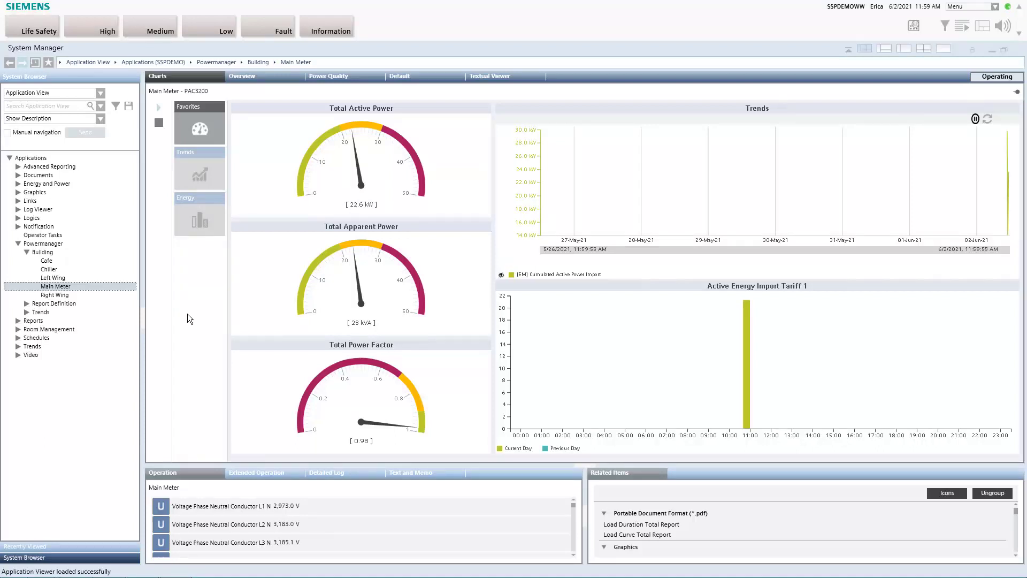
mouse_move(210, 275)
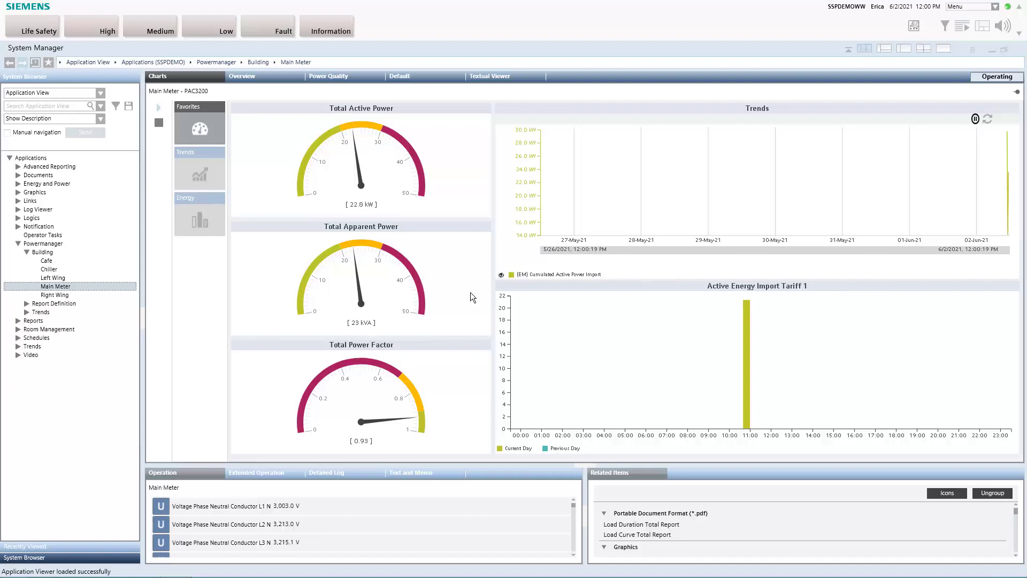
mouse_move(183, 303)
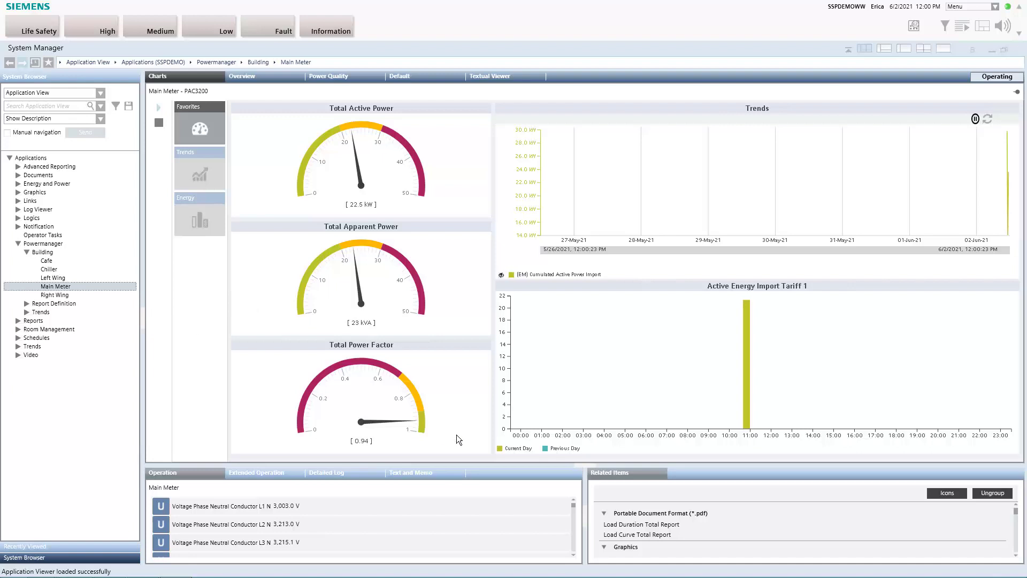
mouse_move(637, 534)
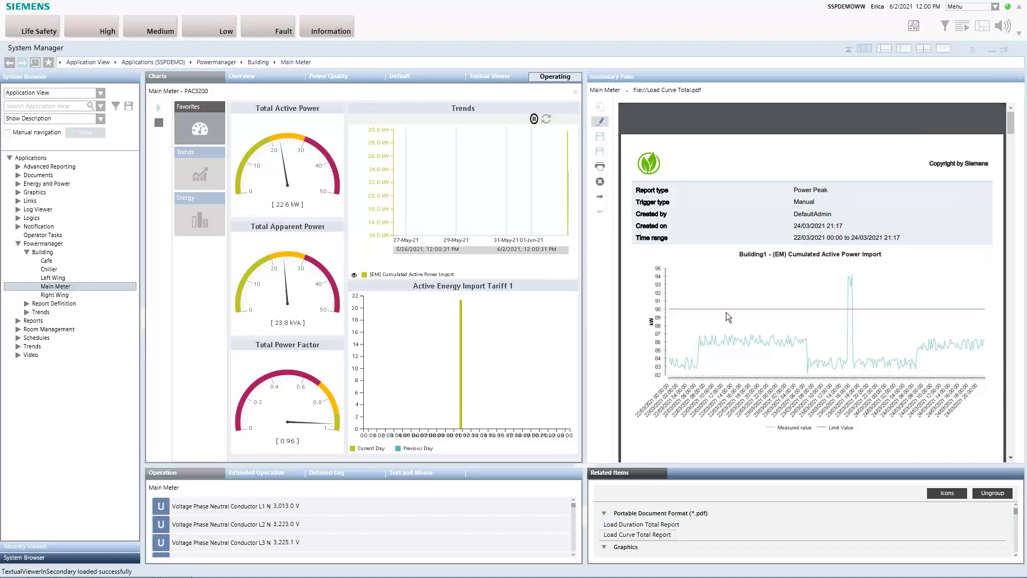
mouse_move(773, 315)
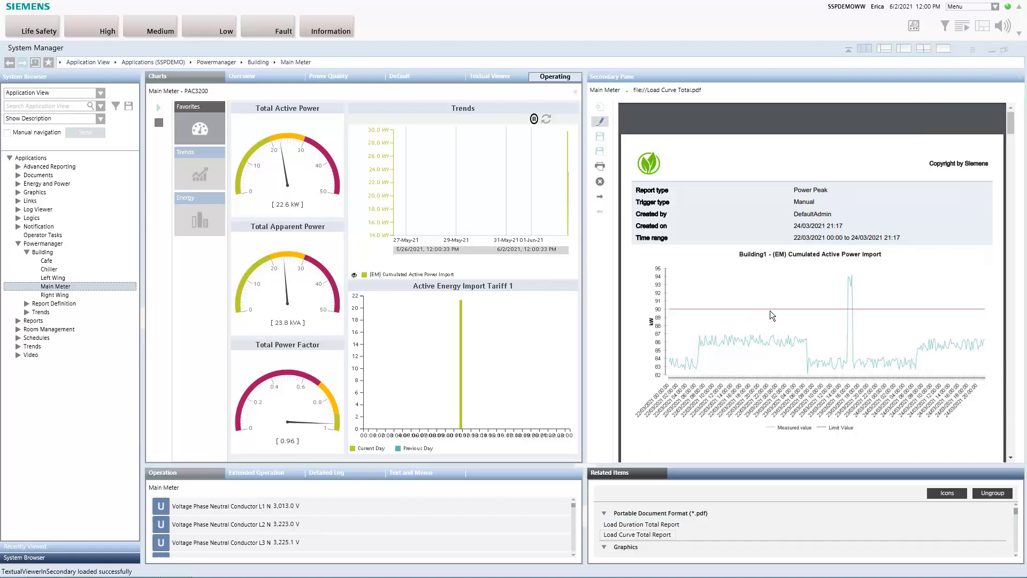
mouse_move(861, 306)
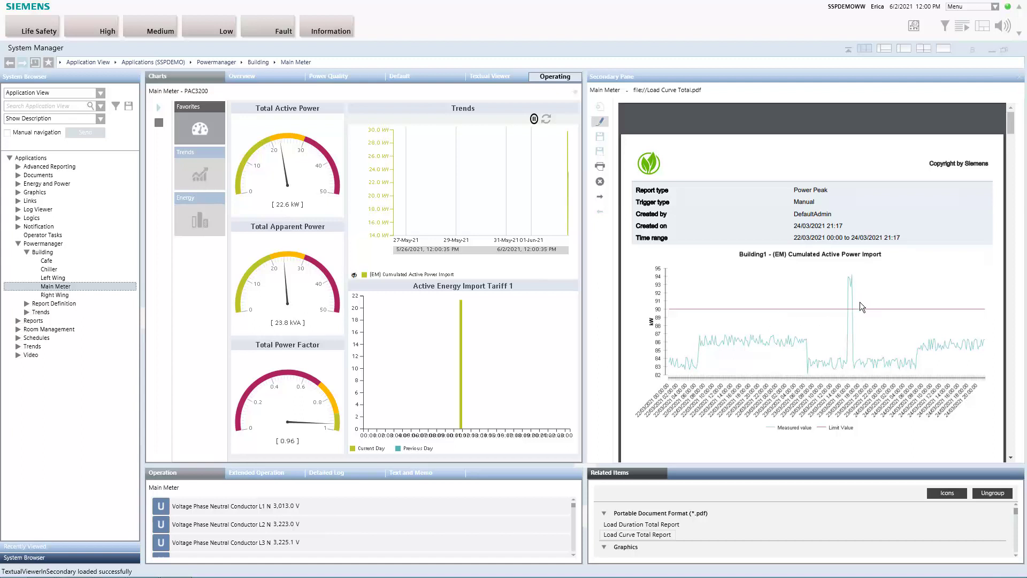
mouse_move(837, 306)
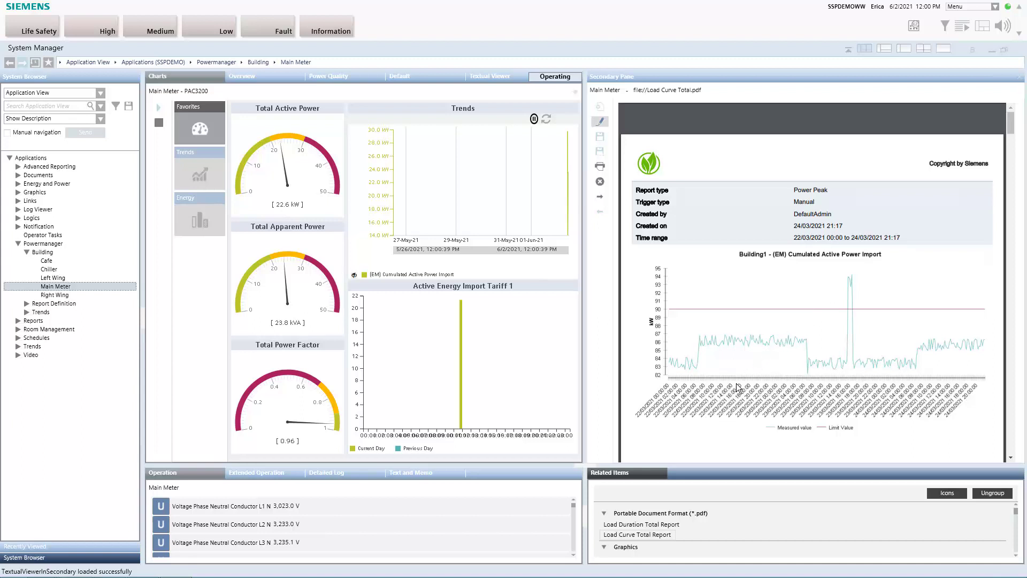
mouse_move(642, 524)
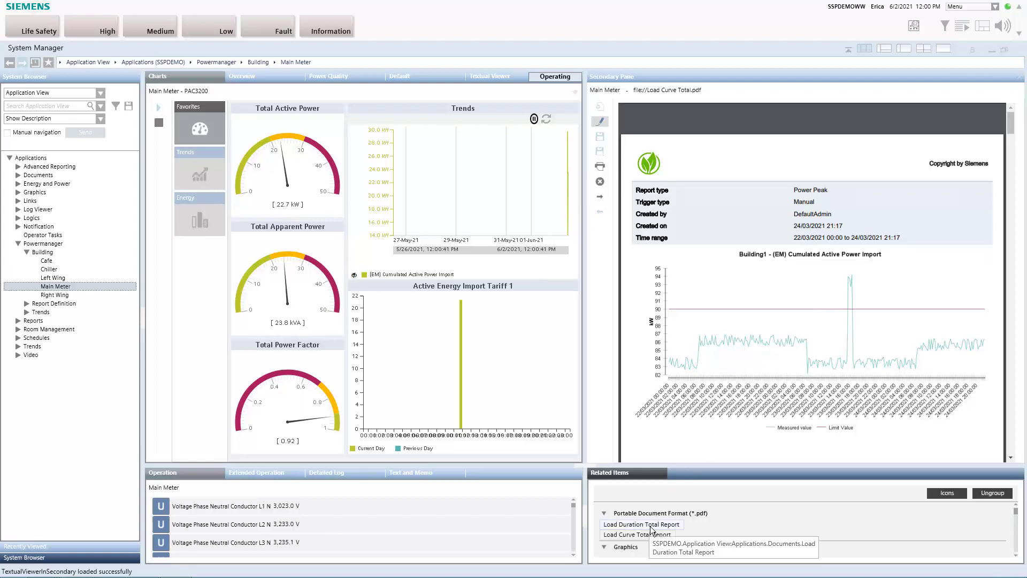
- Open the Load Duration Total report for ChillerPlant active power
click(640, 524)
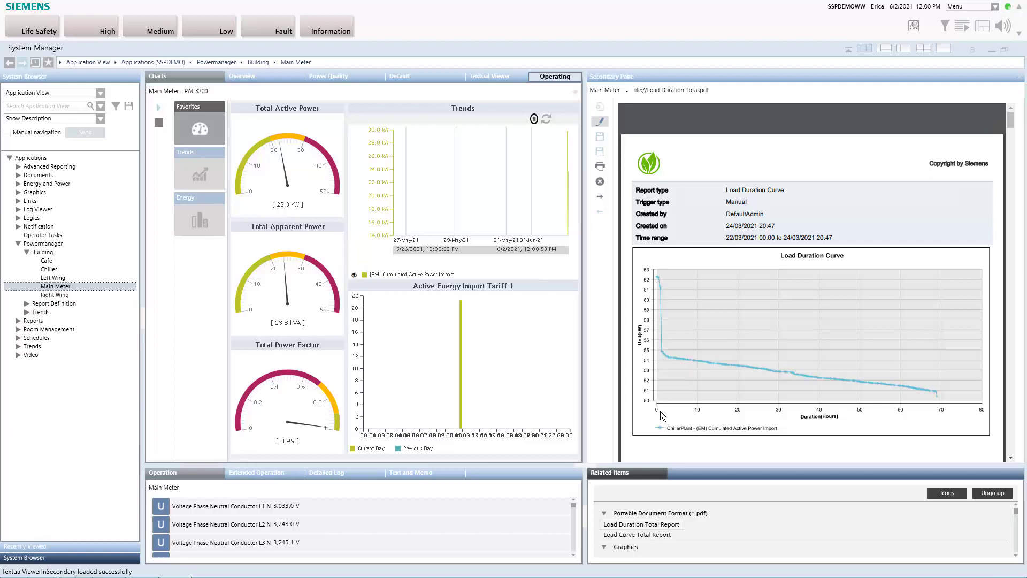
mouse_move(676, 385)
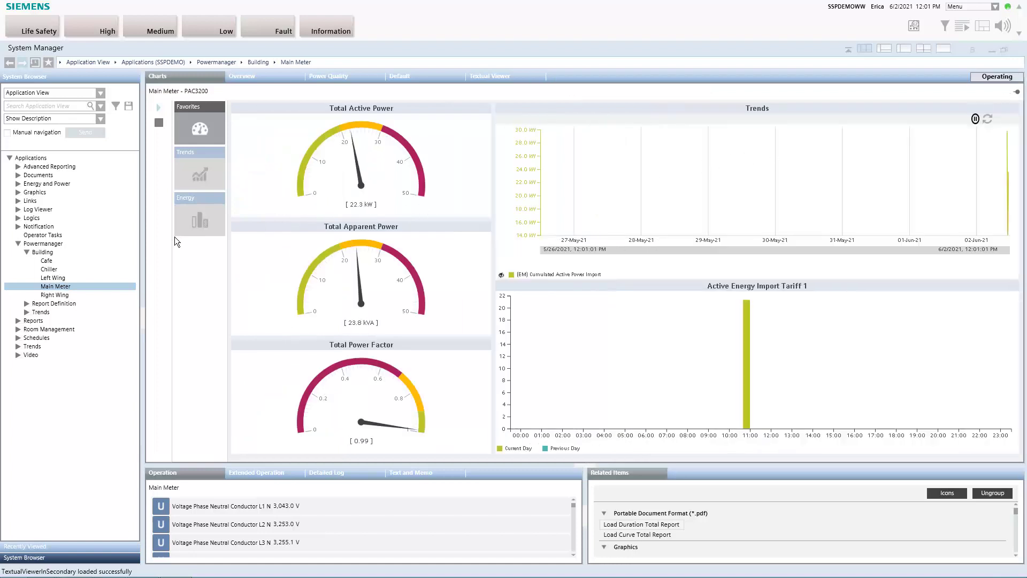
- Select the Building node to view its measurement points and campus Sankey report
click(42, 251)
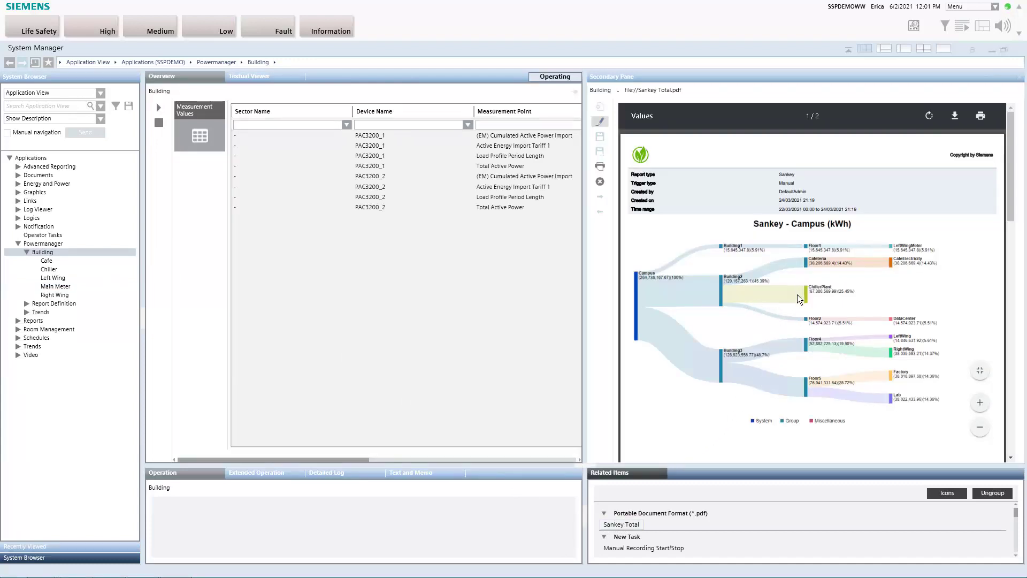
mouse_move(804, 307)
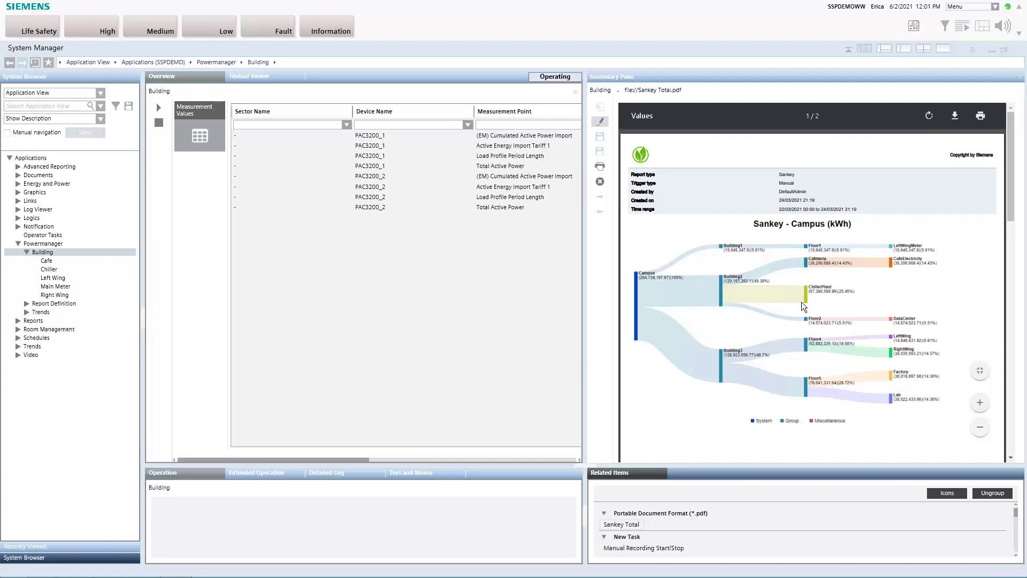
mouse_move(805, 310)
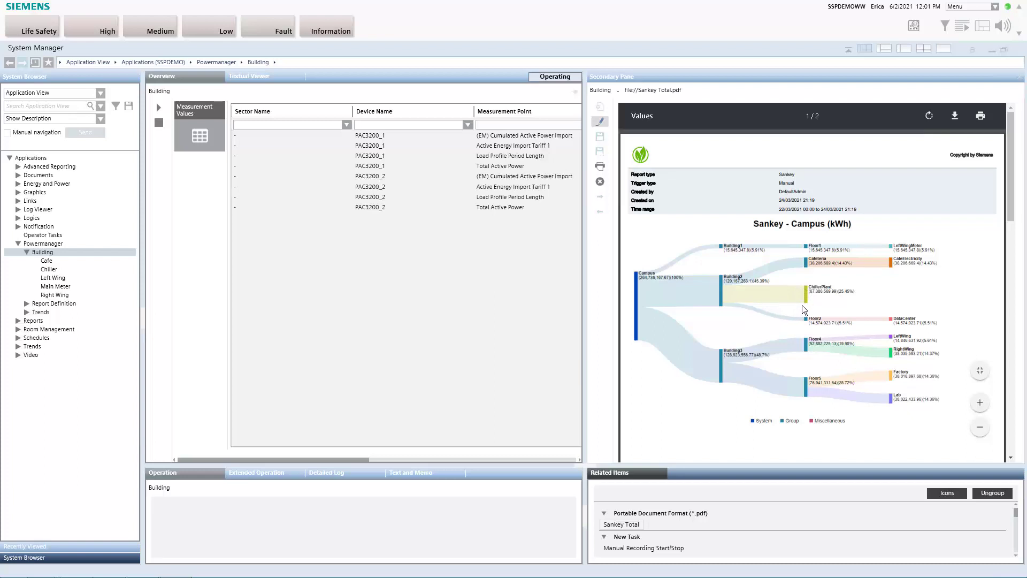
mouse_move(1019, 81)
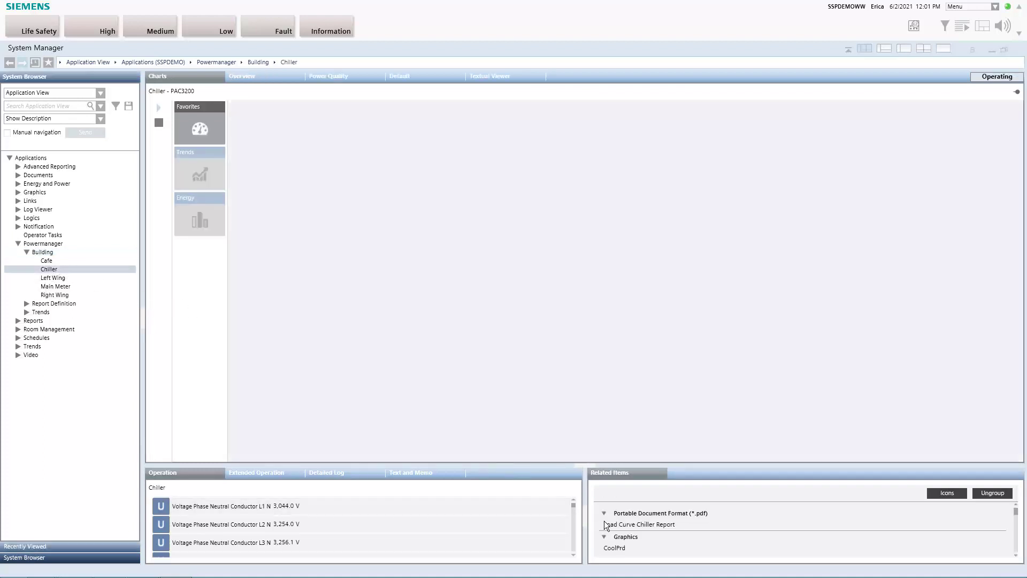
- Open the Load Curve Chiller report showing ChillerPlant power peaks
click(640, 524)
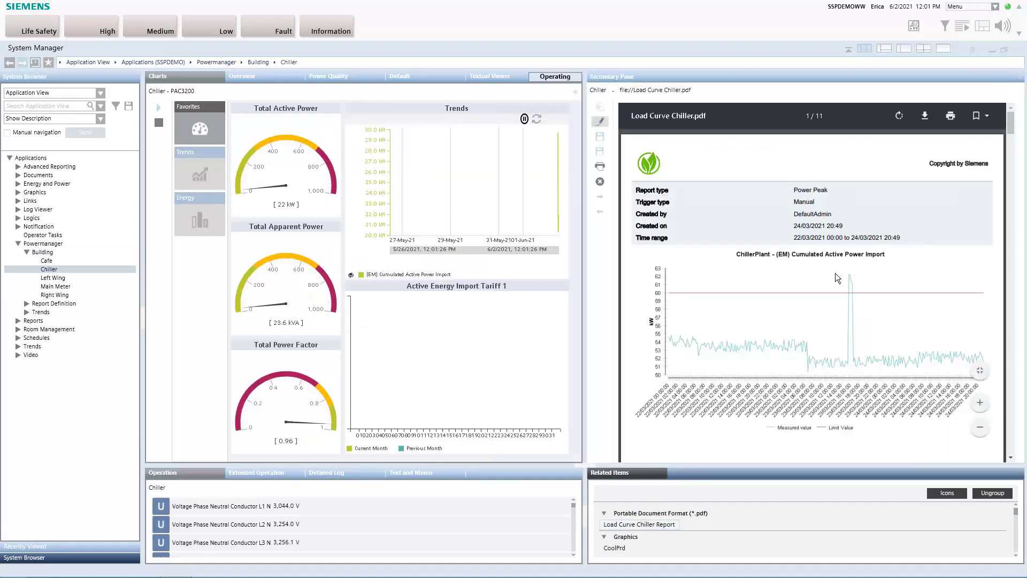
mouse_move(854, 296)
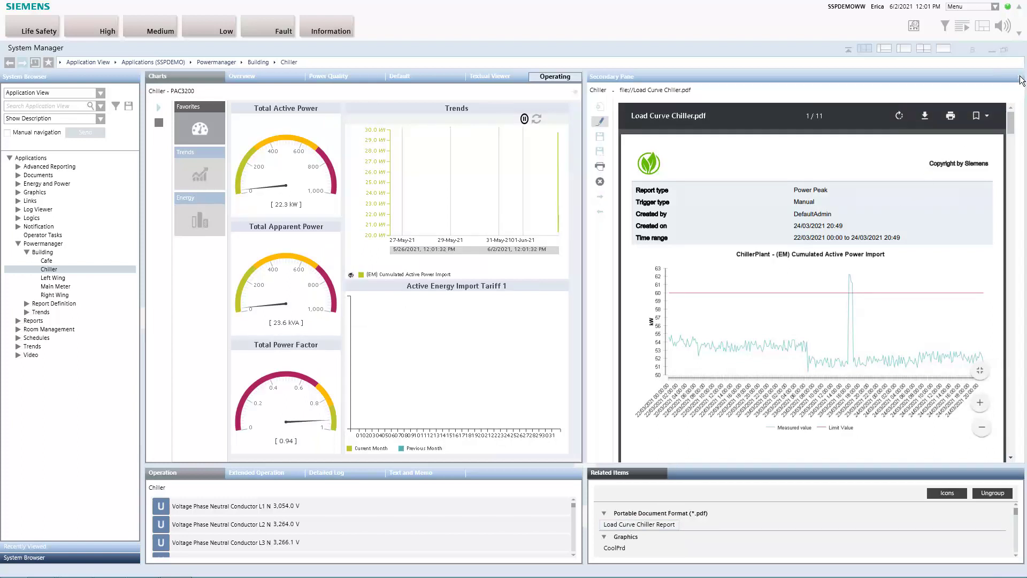
- Close the load curve report, open the chiller's schedule, and move Sunday's On start
click(1016, 76)
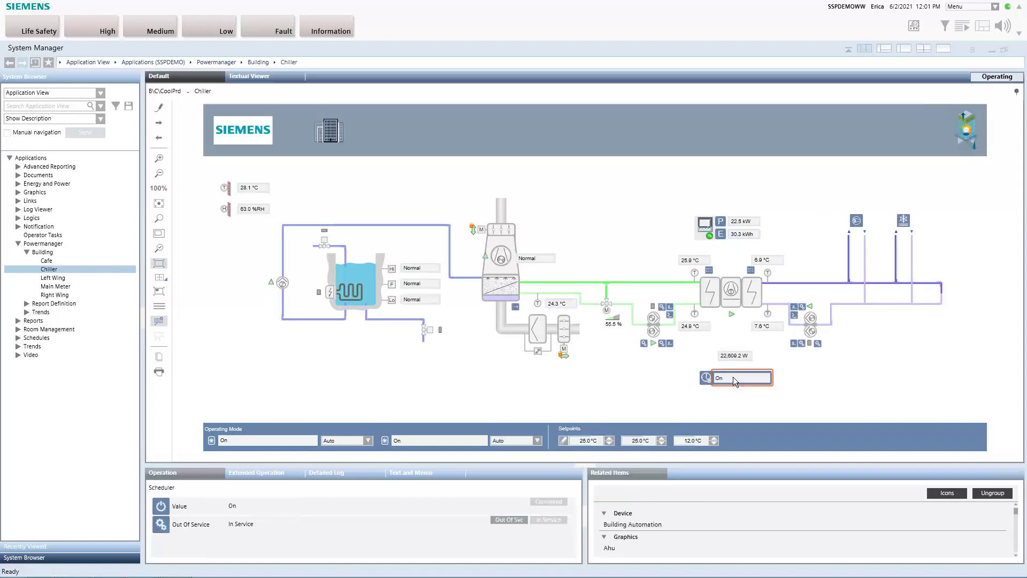
click(79, 397)
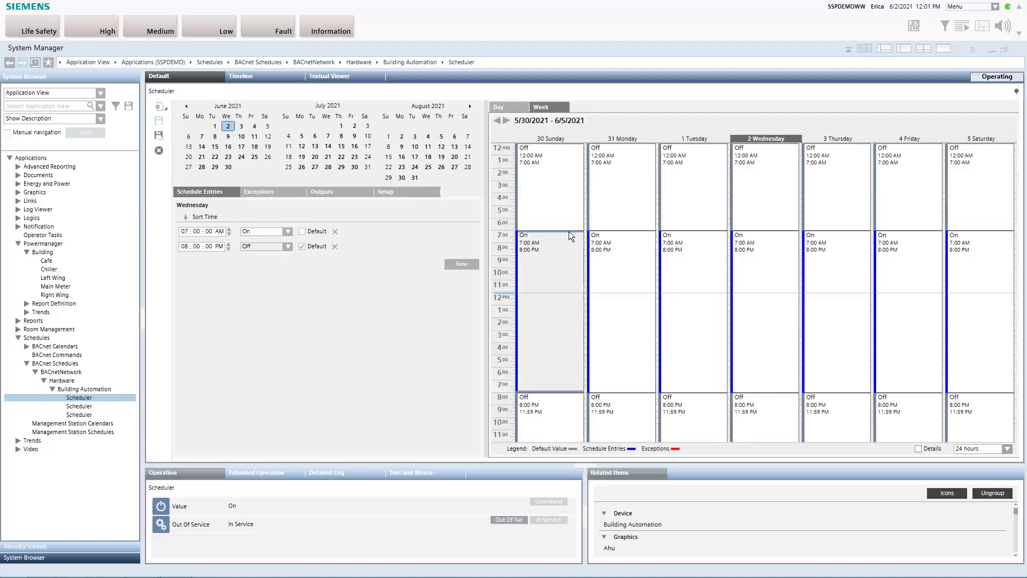
drag(549, 234, 549, 231)
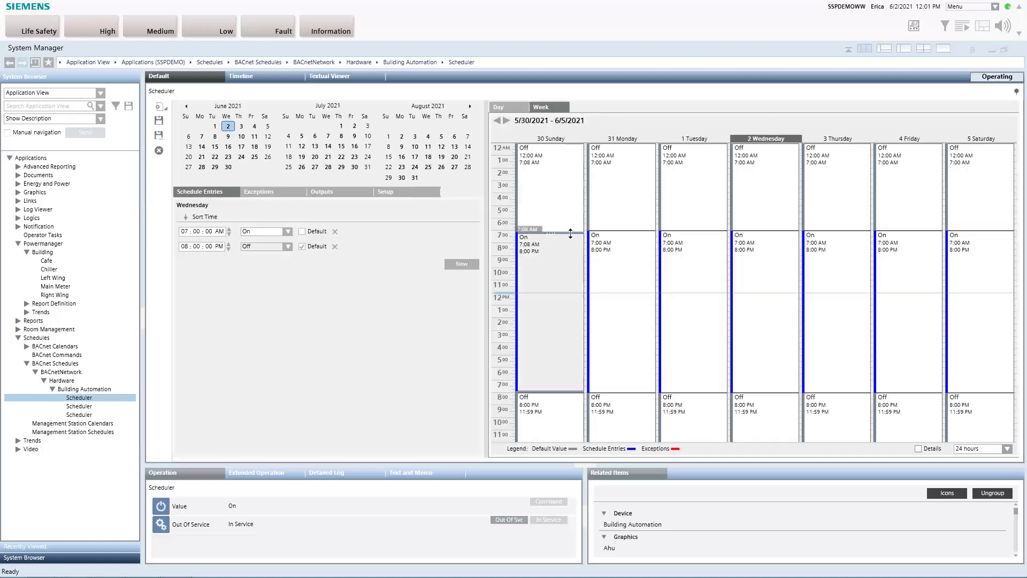